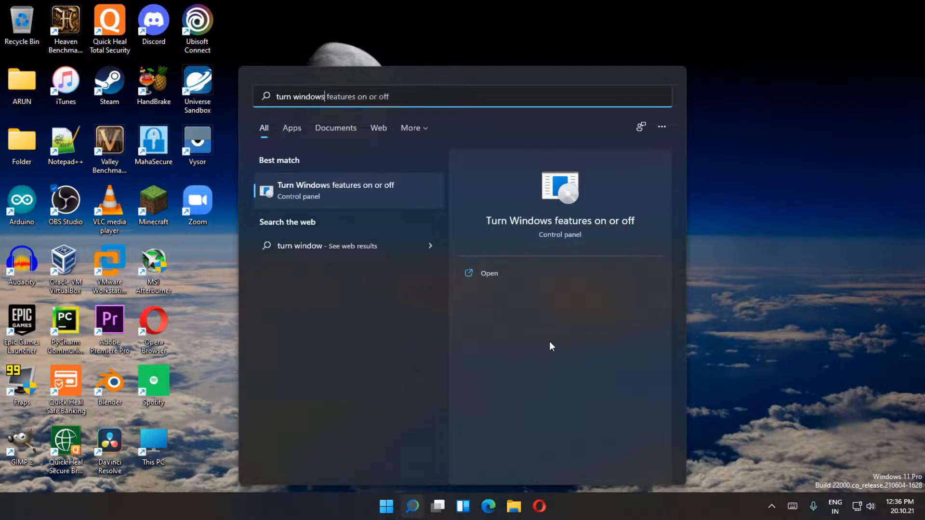
Open 'Turn Windows features on or off' from the Start search results
left_click(489, 273)
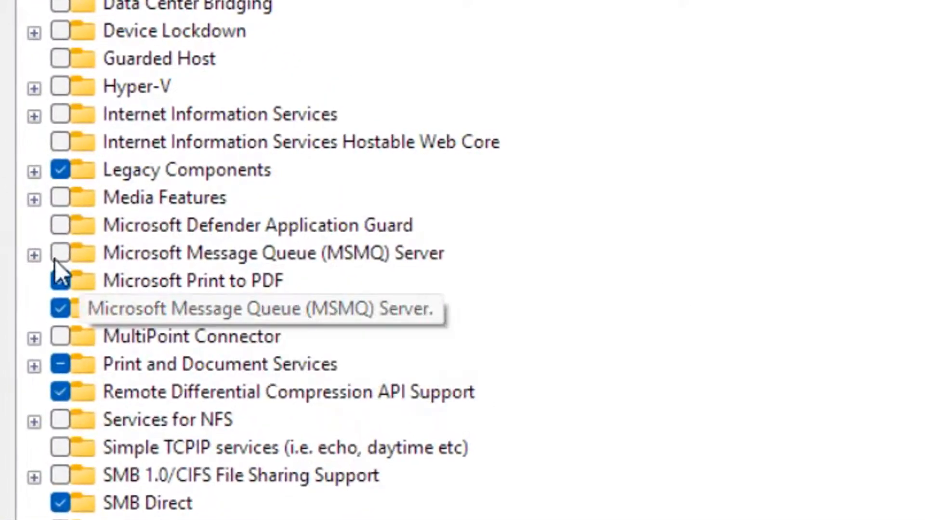
Enable Windows Media Player under Media Features and apply the change
left_click(34, 199)
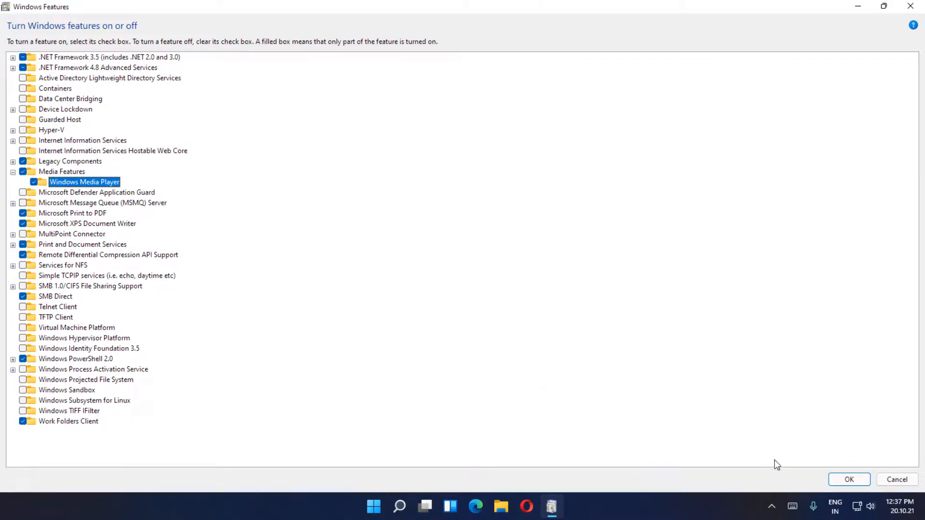
left_click(848, 479)
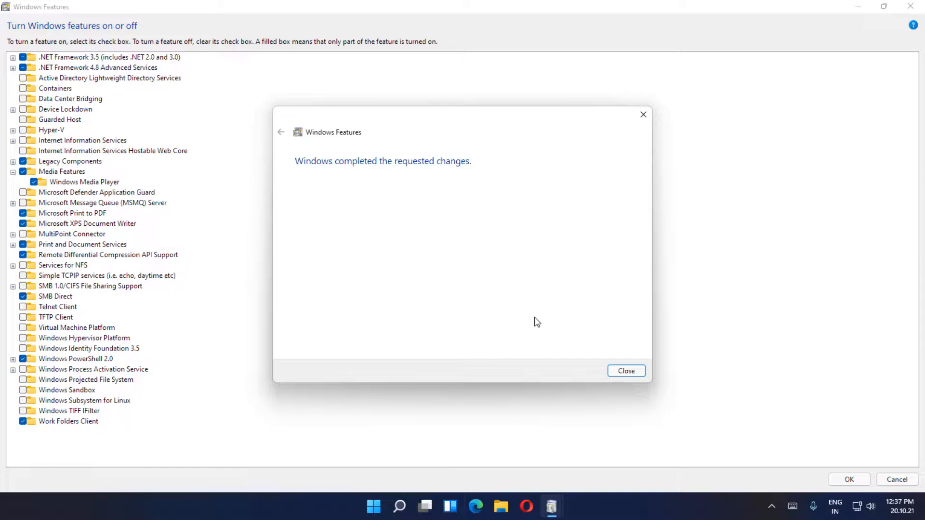
Dismiss the completion message and play Kadenza - WICKED.mp3 from the Music folder
left_click(626, 370)
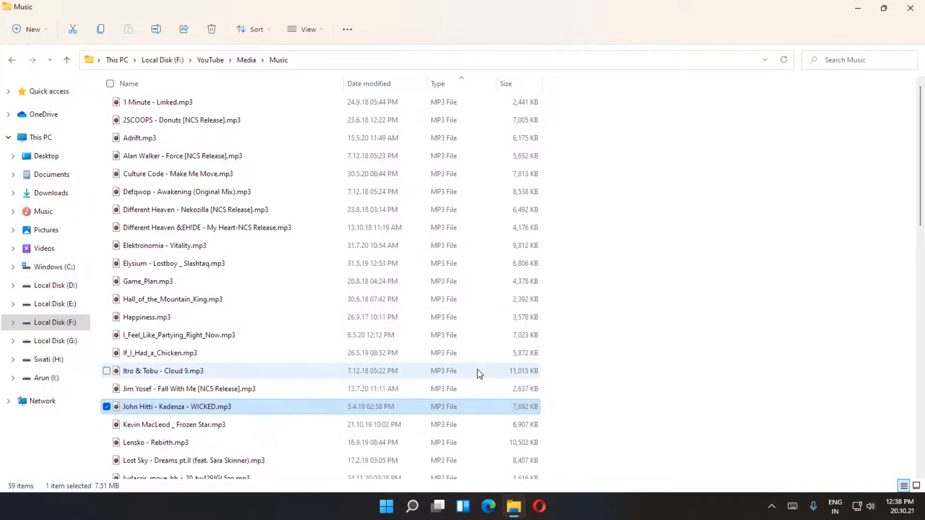
double_click(176, 406)
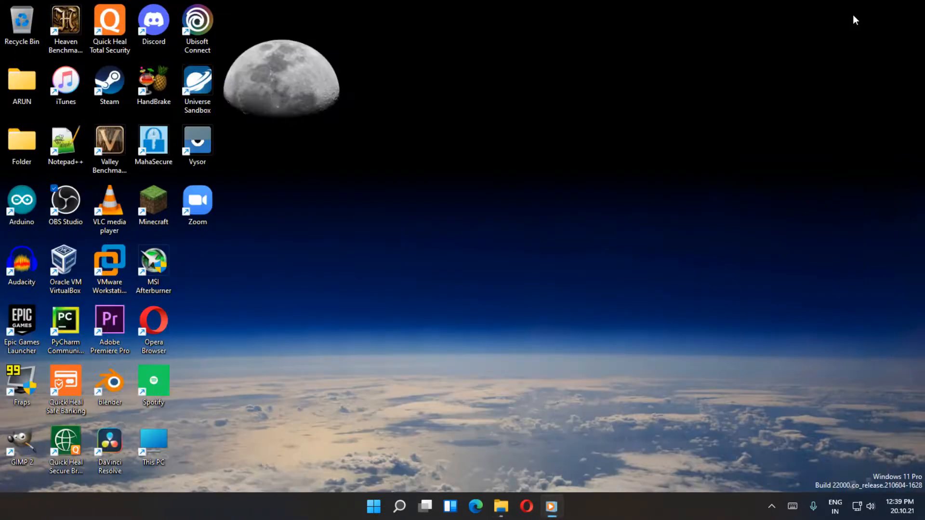
Bring up Windows Media Player, restore it to a smaller window, and reposition it
right_click(551, 506)
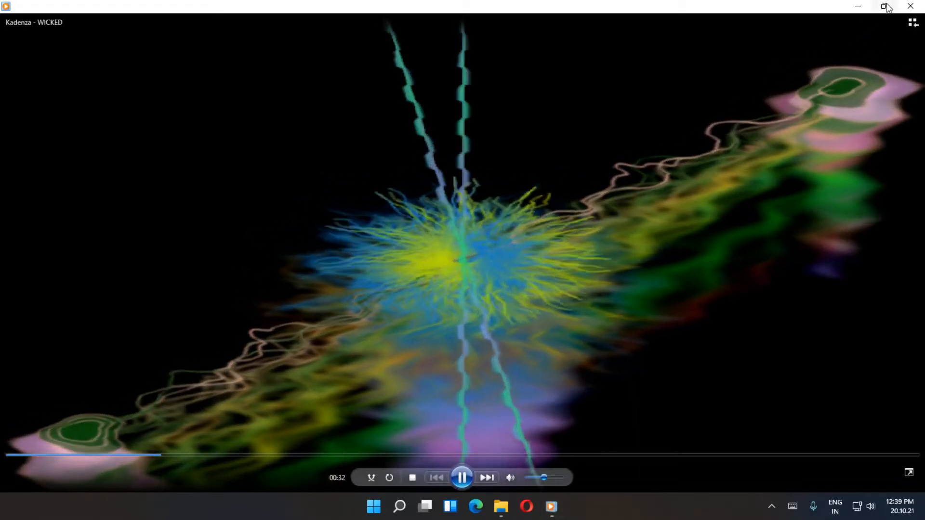
left_click(890, 5)
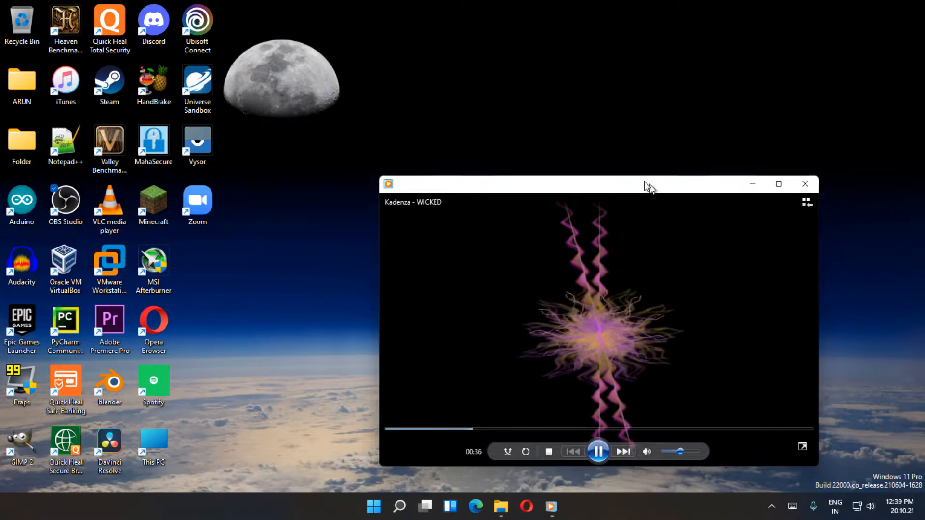
left_click_drag(599, 183, 466, 67)
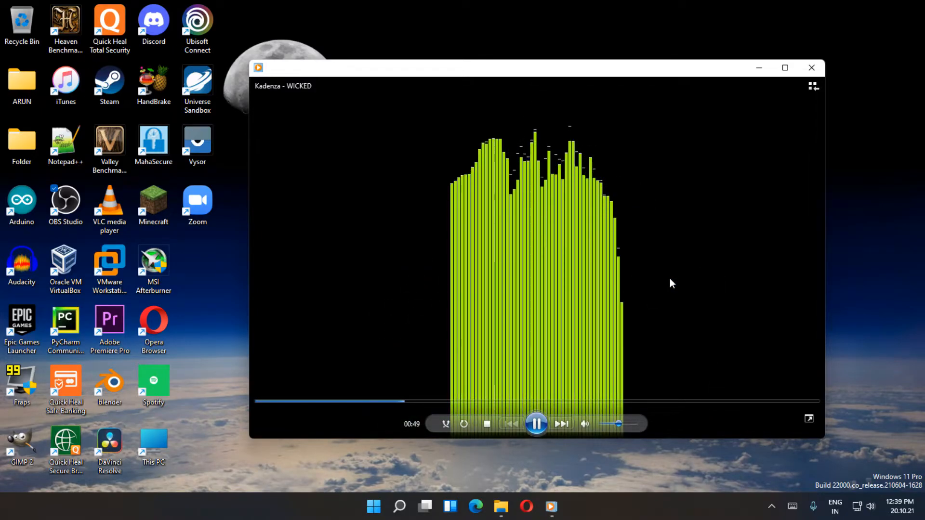
mouse_move(338, 265)
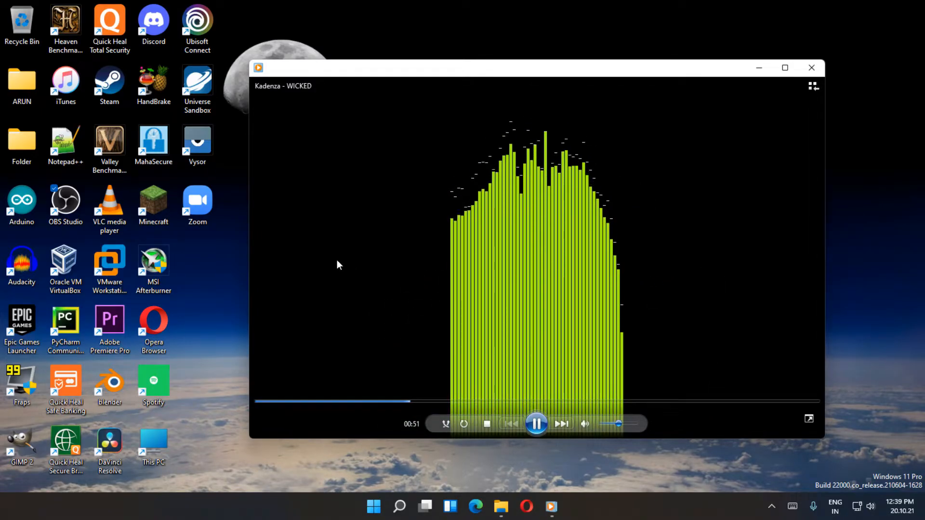
Pick a Battery visualization from the Now Playing right-click menu
right_click(413, 265)
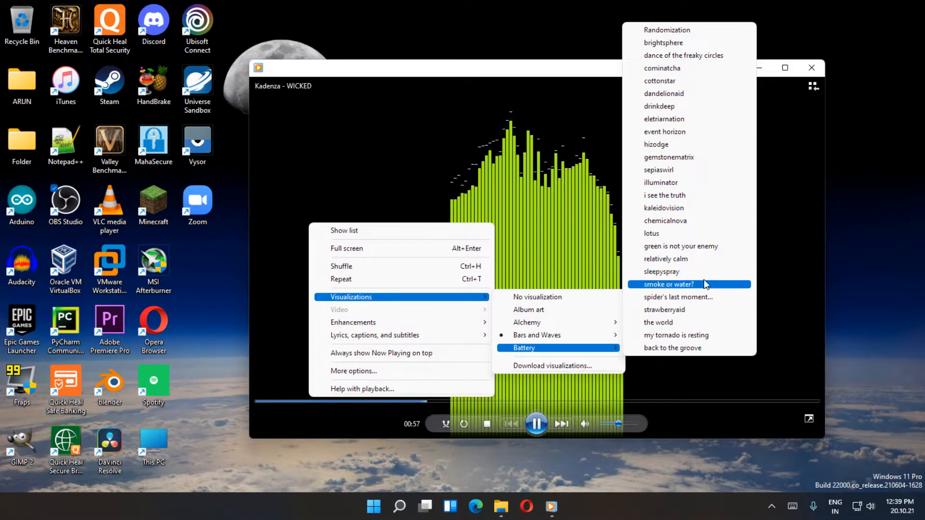
left_click(663, 309)
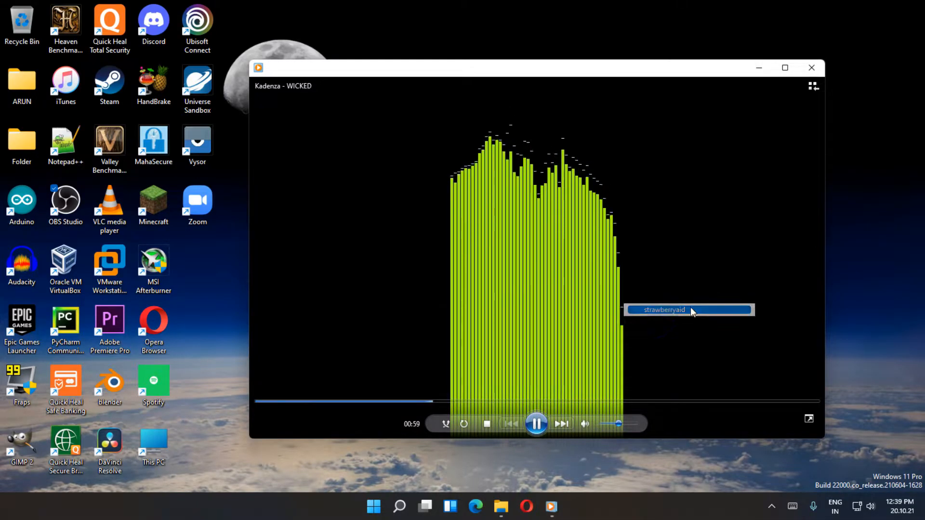